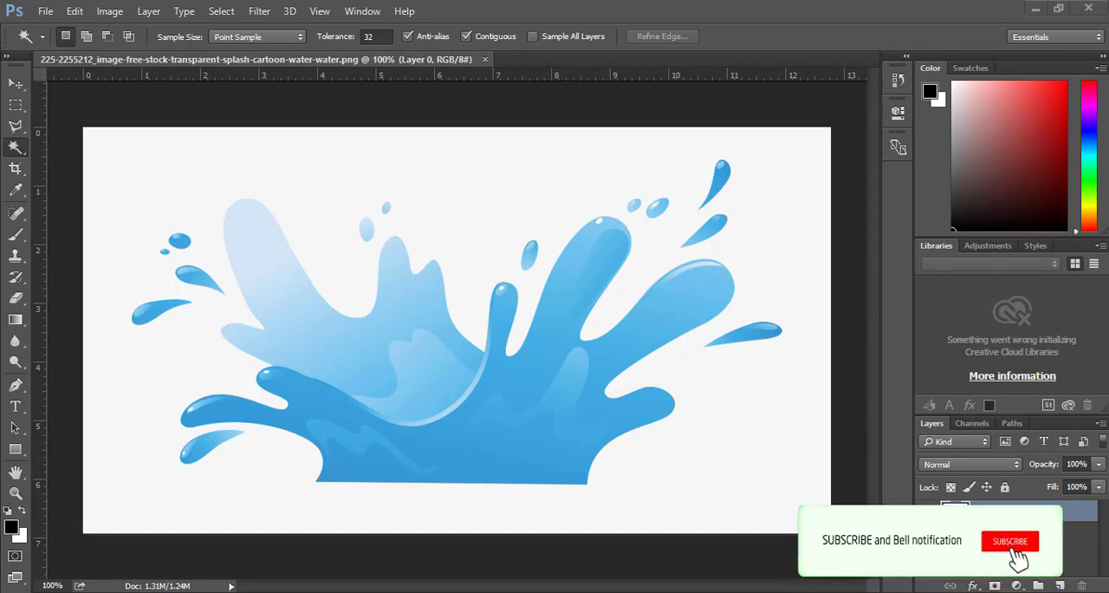
# Step: Select the white background around the splash with the Magic Wand
pyautogui.click(1010, 540)
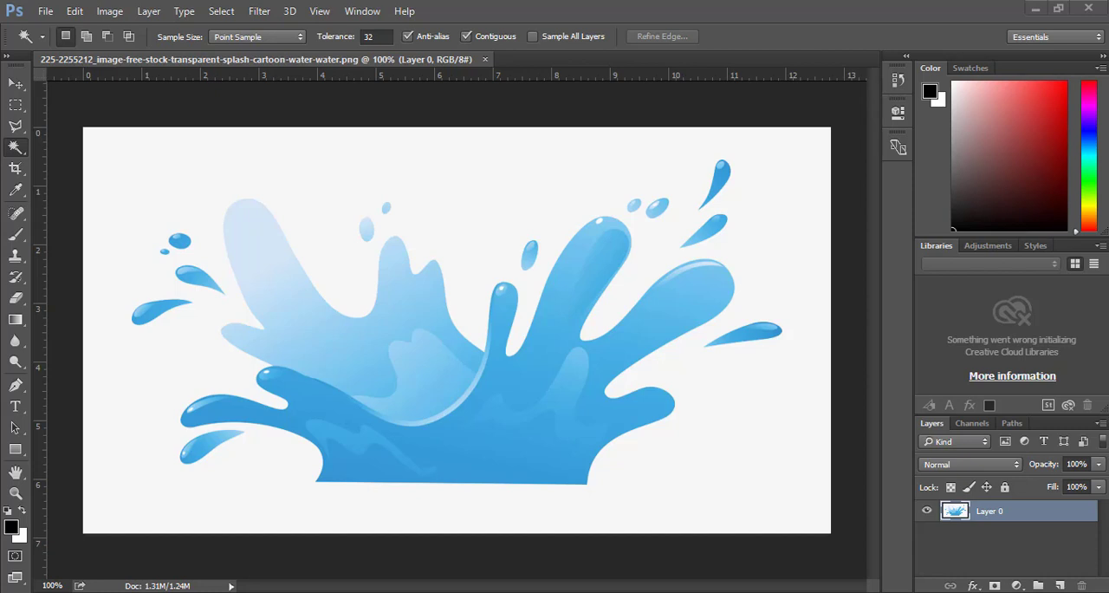
pyautogui.moveTo(40, 216)
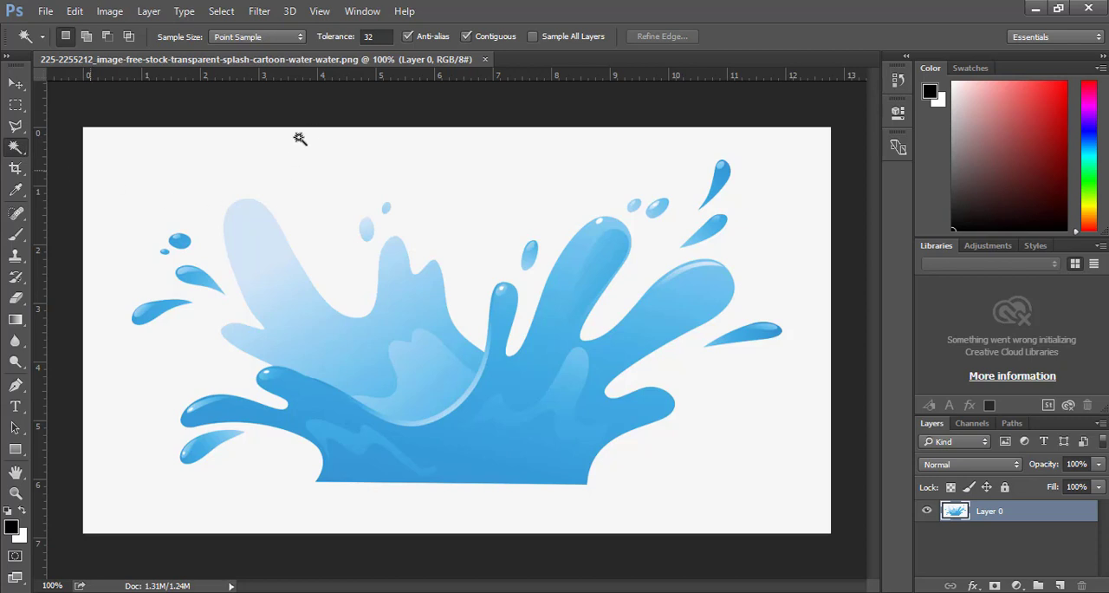
pyautogui.moveTo(364, 199)
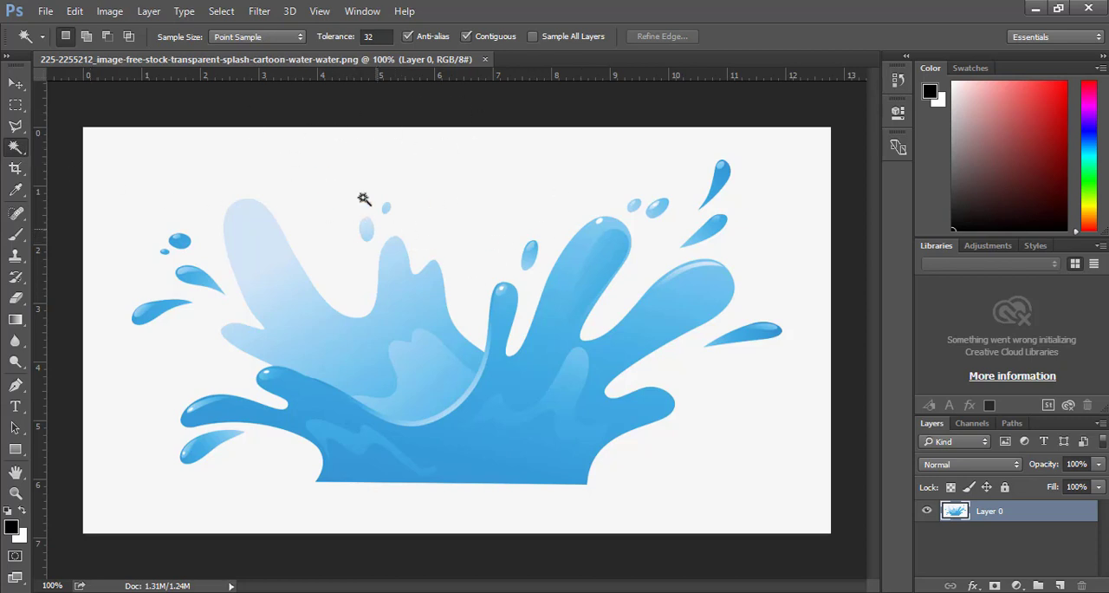
pyautogui.moveTo(478, 193)
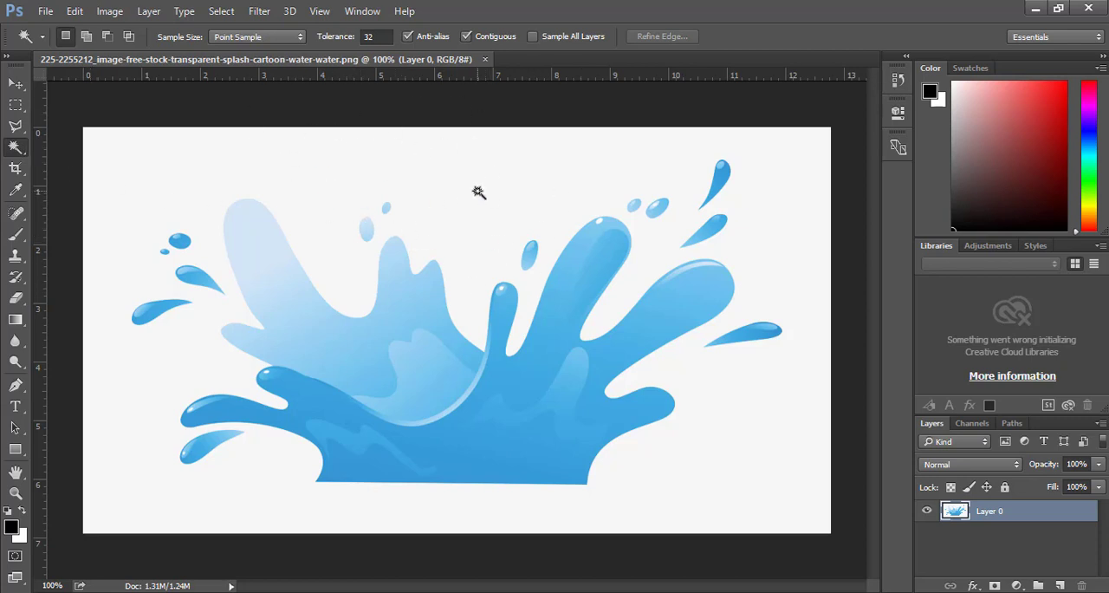
pyautogui.moveTo(519, 182)
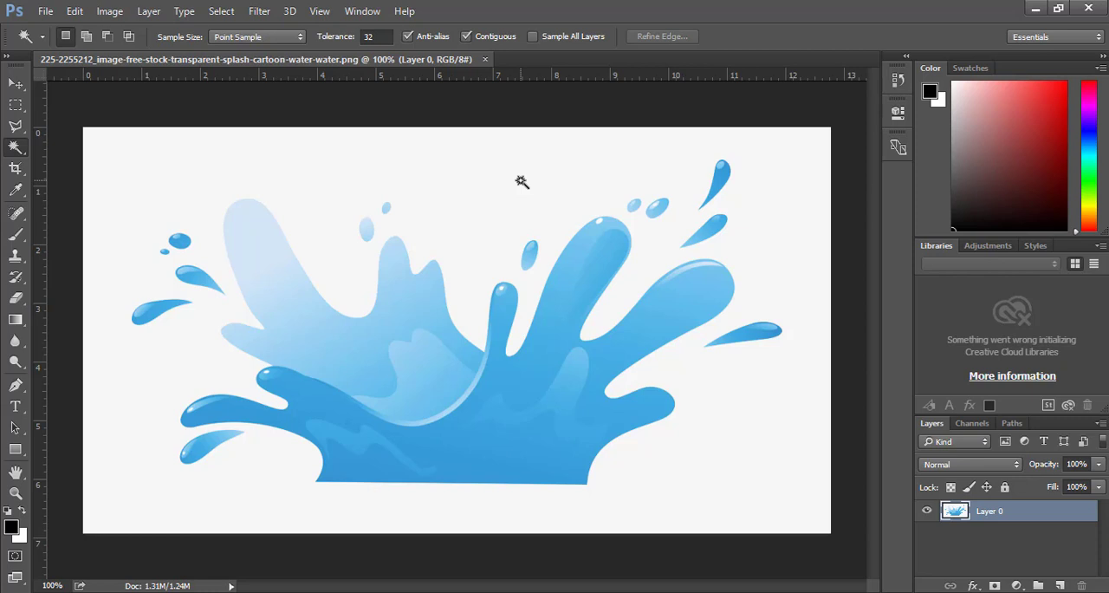
pyautogui.moveTo(547, 167)
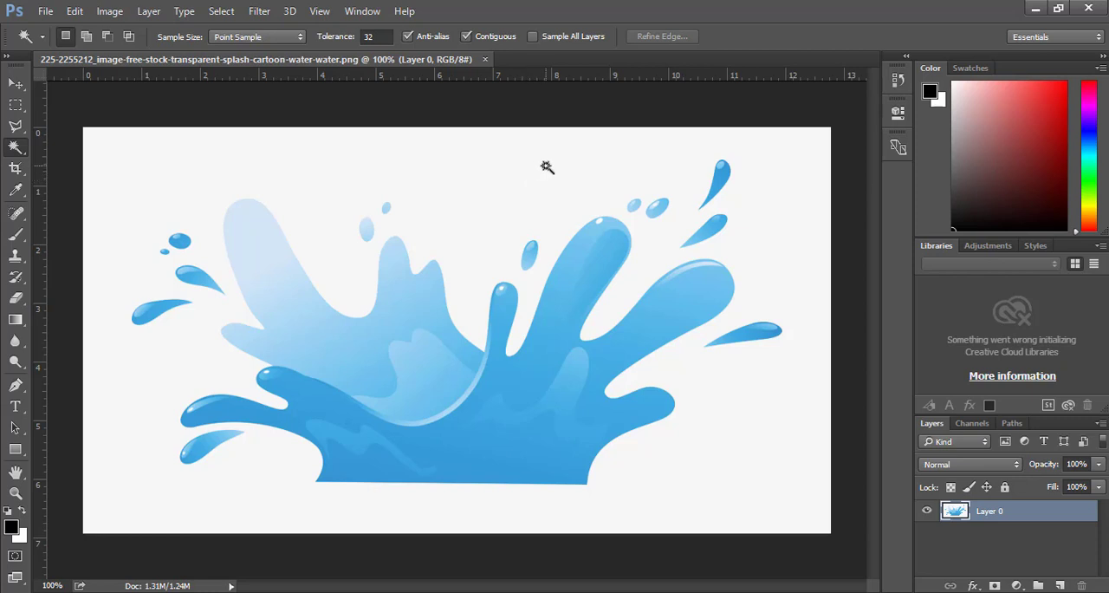
pyautogui.moveTo(582, 365)
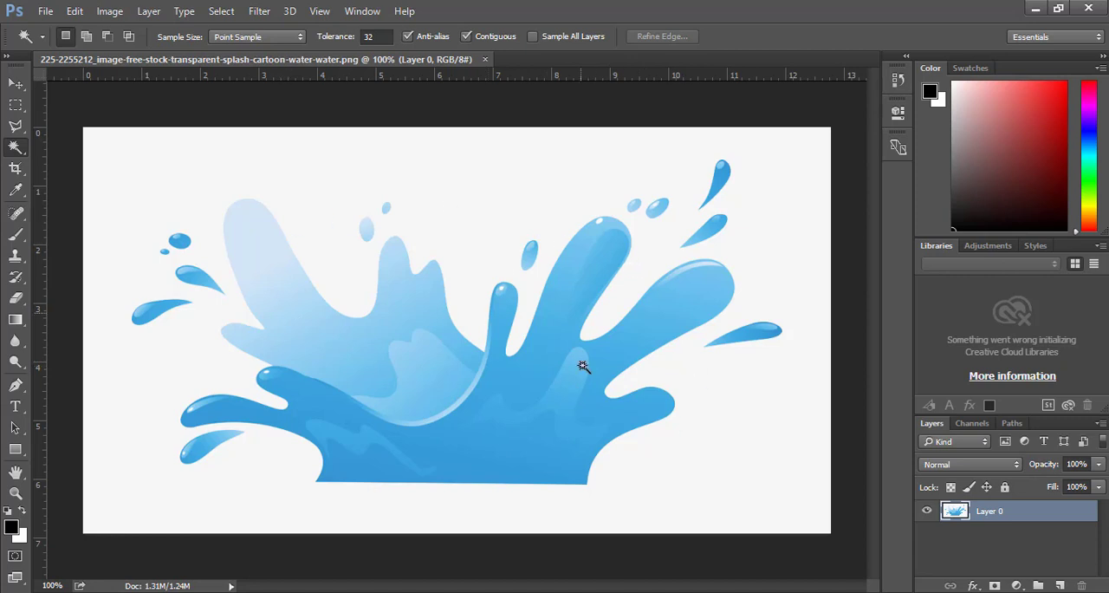
pyautogui.moveTo(450, 288)
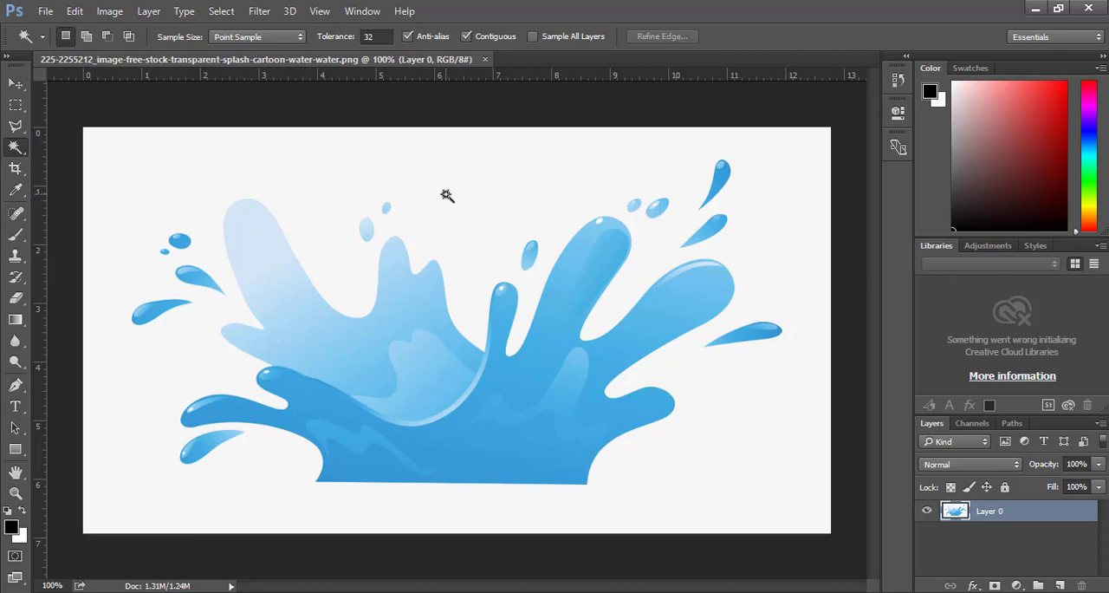
pyautogui.moveTo(516, 350)
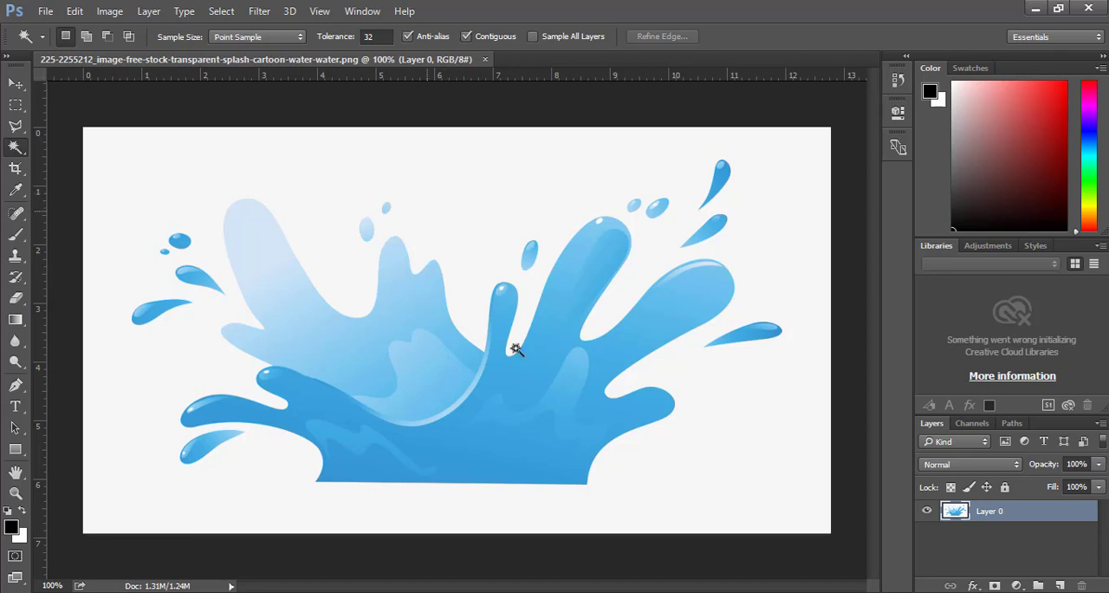
pyautogui.moveTo(563, 333)
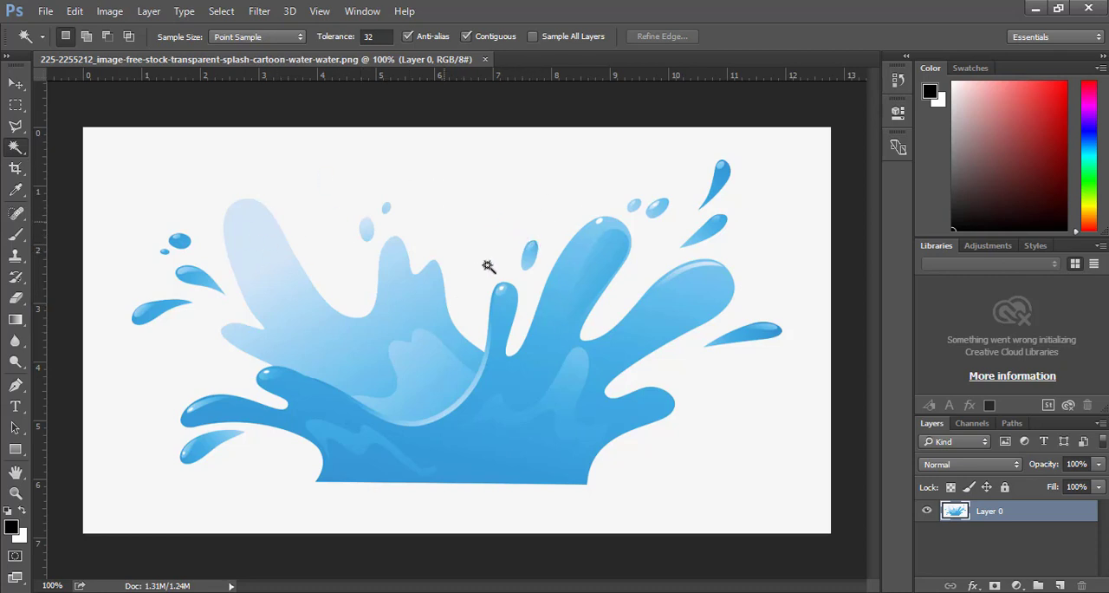
pyautogui.moveTo(52, 130)
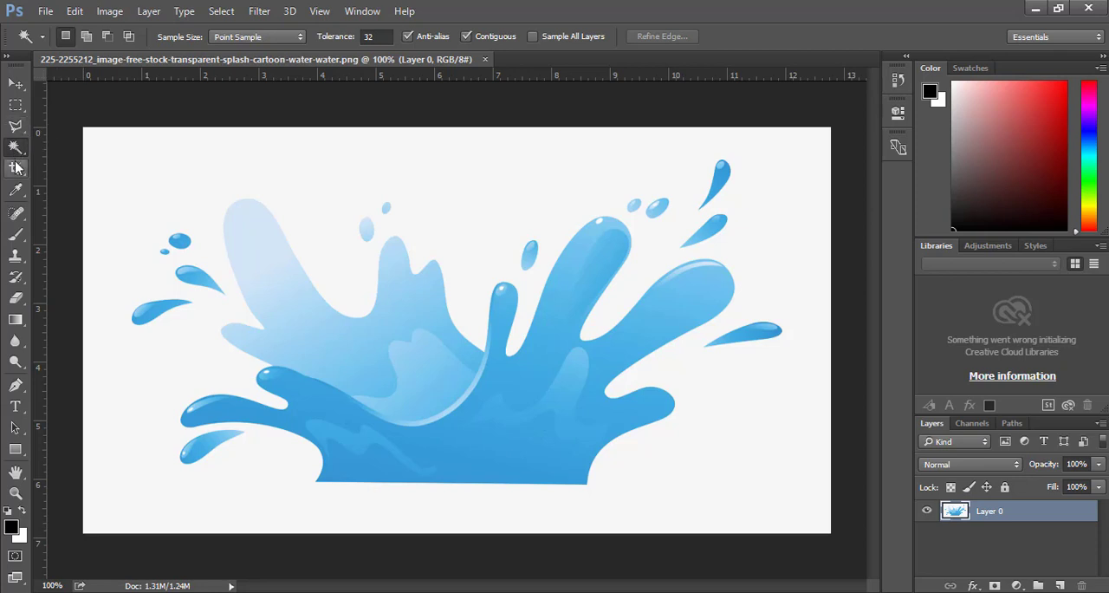
pyautogui.moveTo(16, 156)
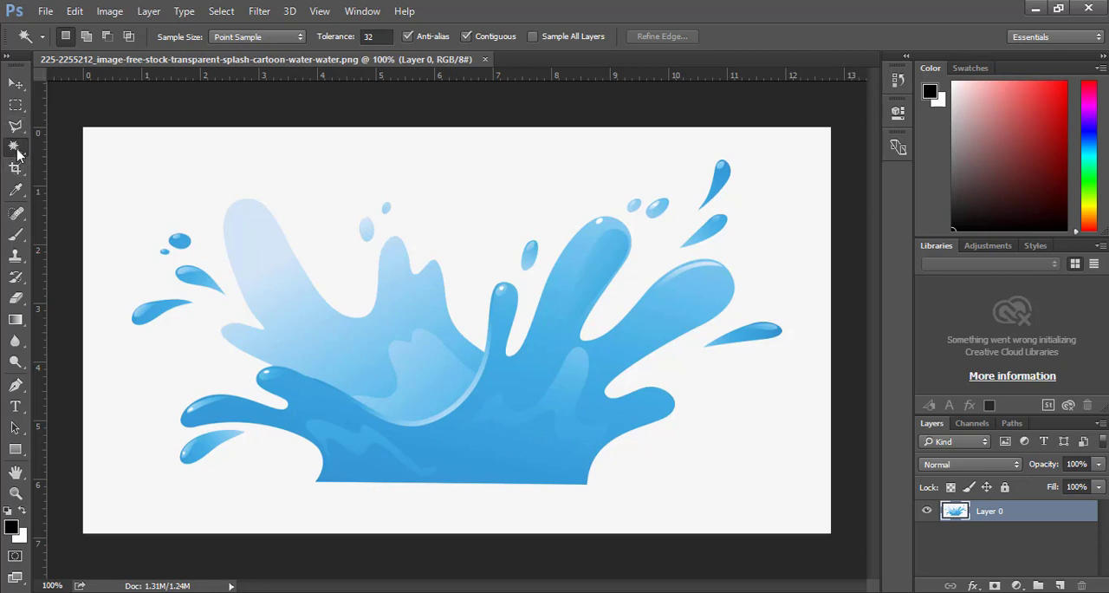
pyautogui.moveTo(15, 148)
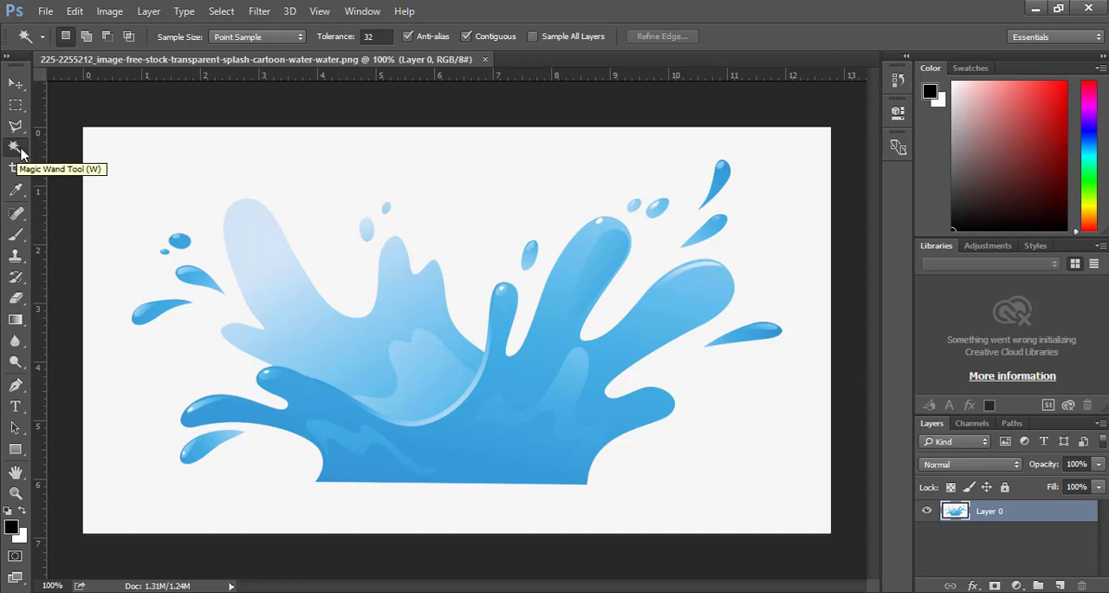
pyautogui.moveTo(17, 152)
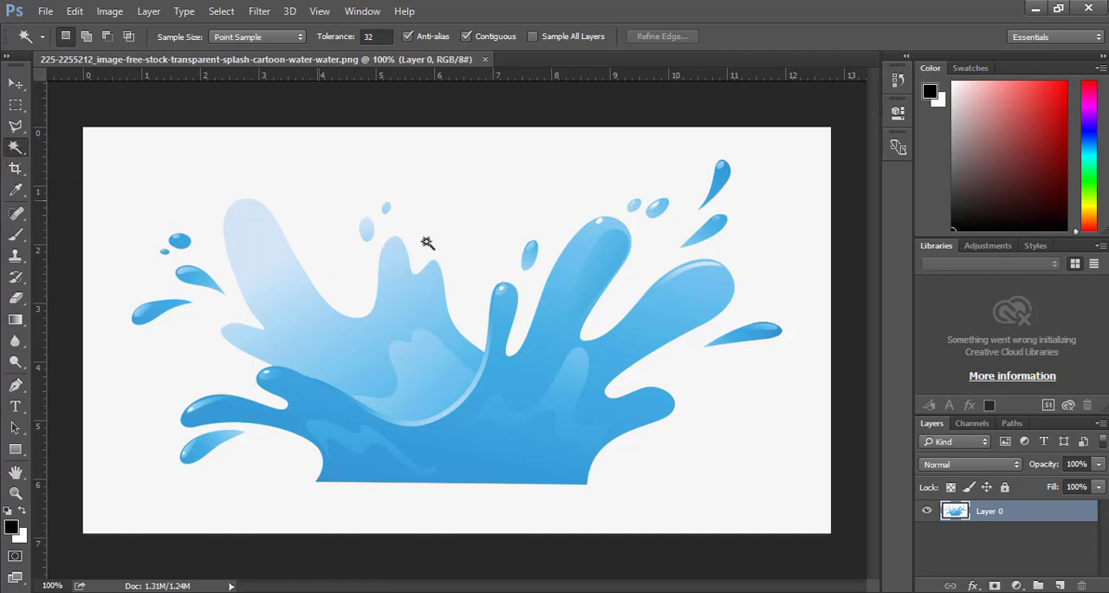
pyautogui.moveTo(338, 275)
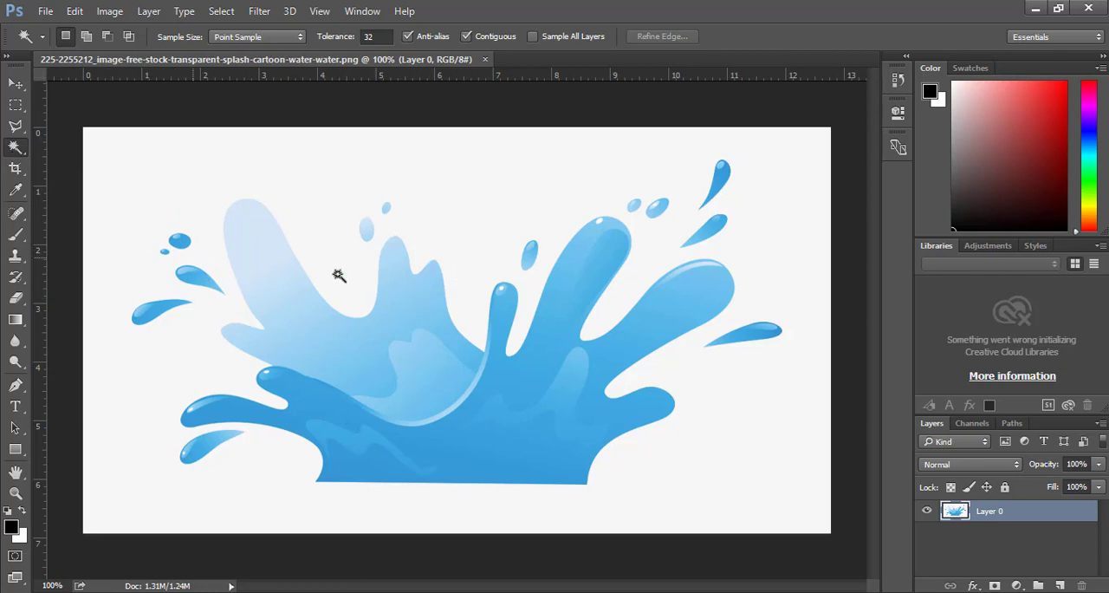
pyautogui.moveTo(482, 193)
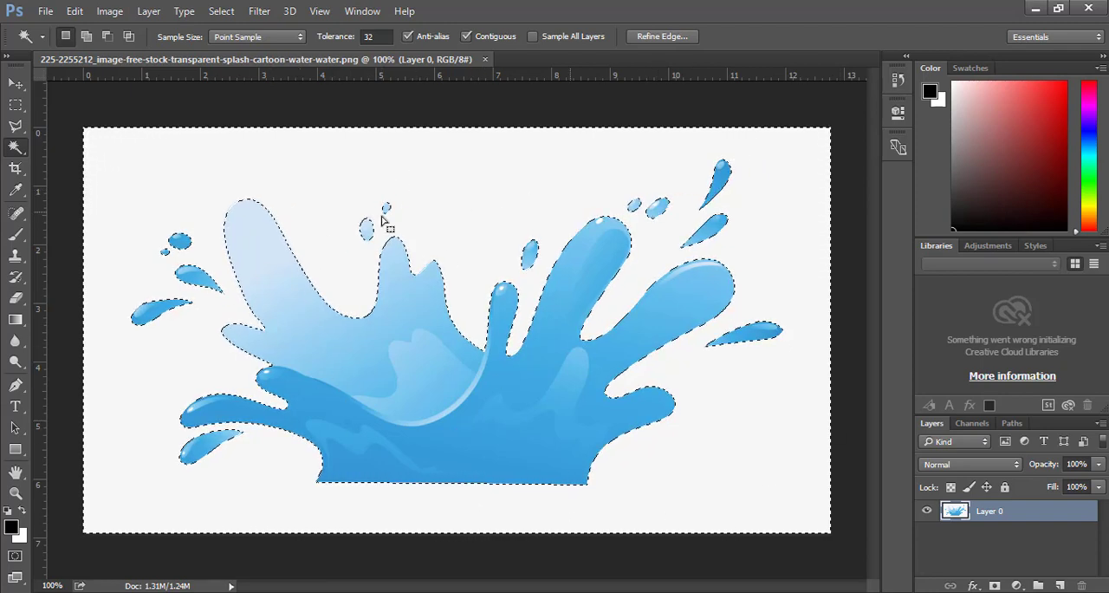
pyautogui.moveTo(364, 437)
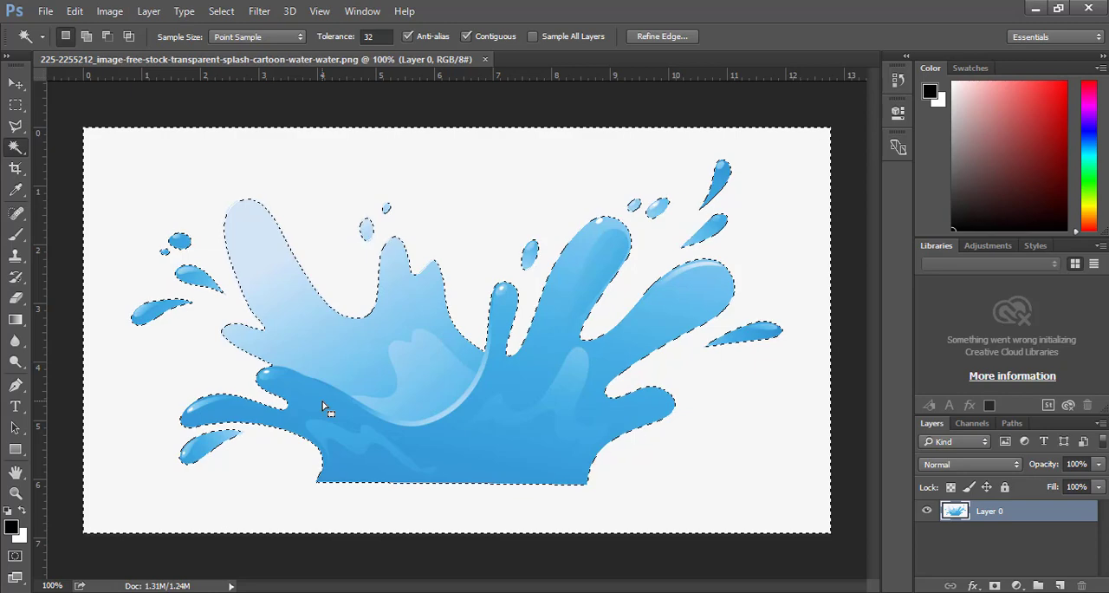
# Step: Delete the selected white background and drag the isolated splash to a new spot on the transparent canvas
pyautogui.press('Delete')
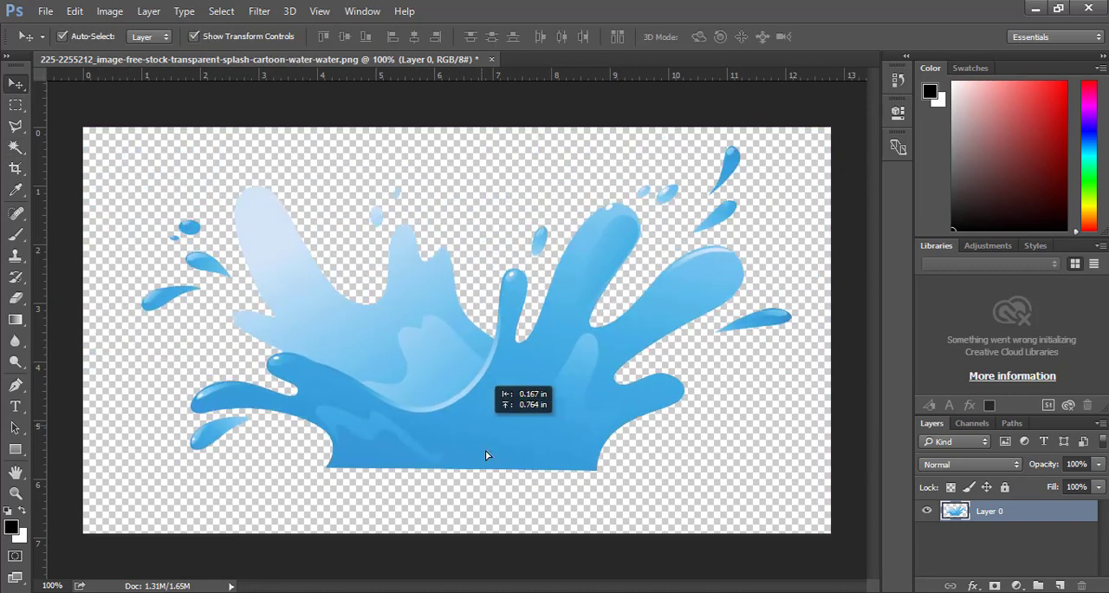
pyautogui.moveTo(486, 454); pyautogui.dragTo(420, 390)
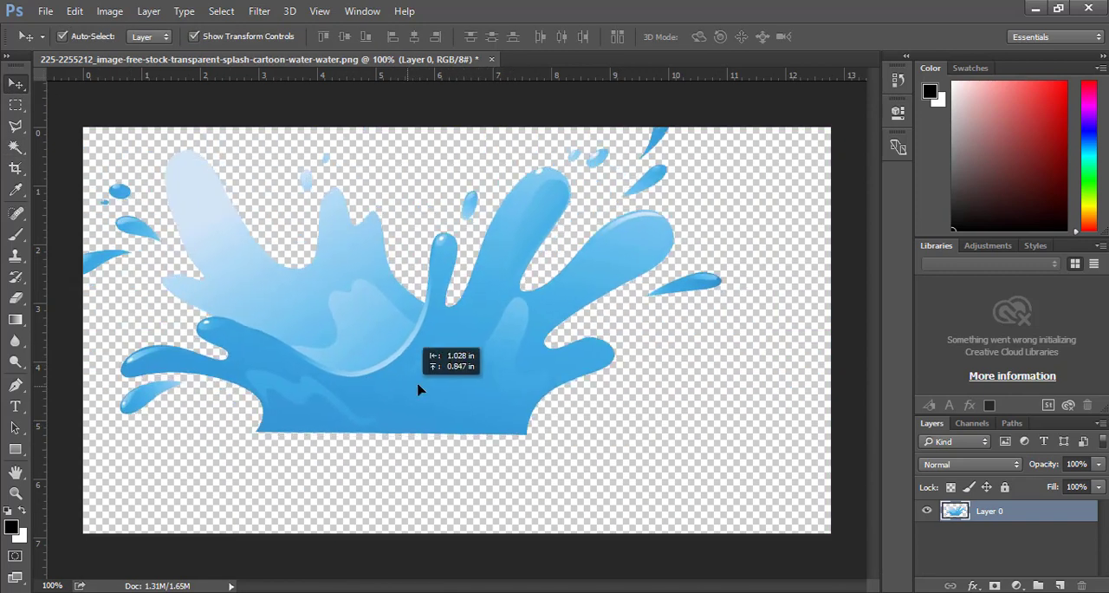
pyautogui.moveTo(419, 390); pyautogui.dragTo(523, 433)
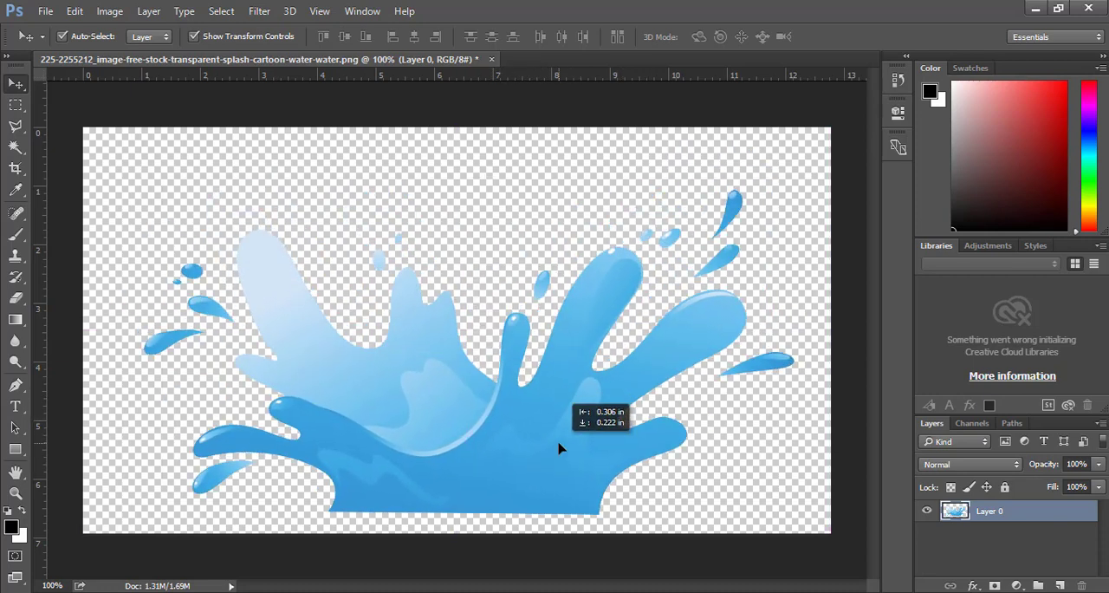
pyautogui.moveTo(558, 447); pyautogui.dragTo(596, 450)
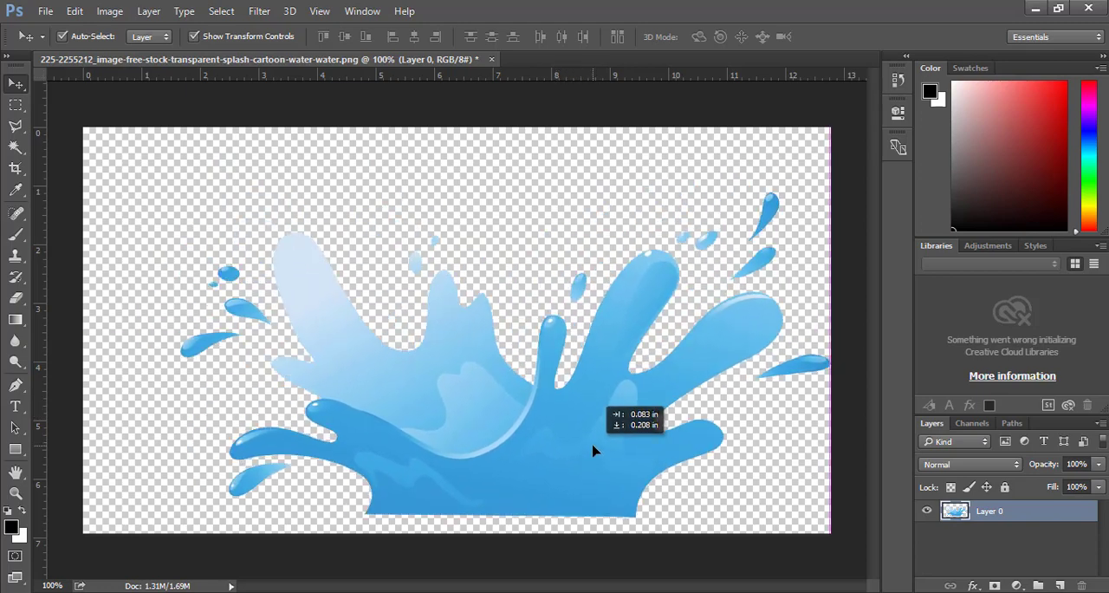